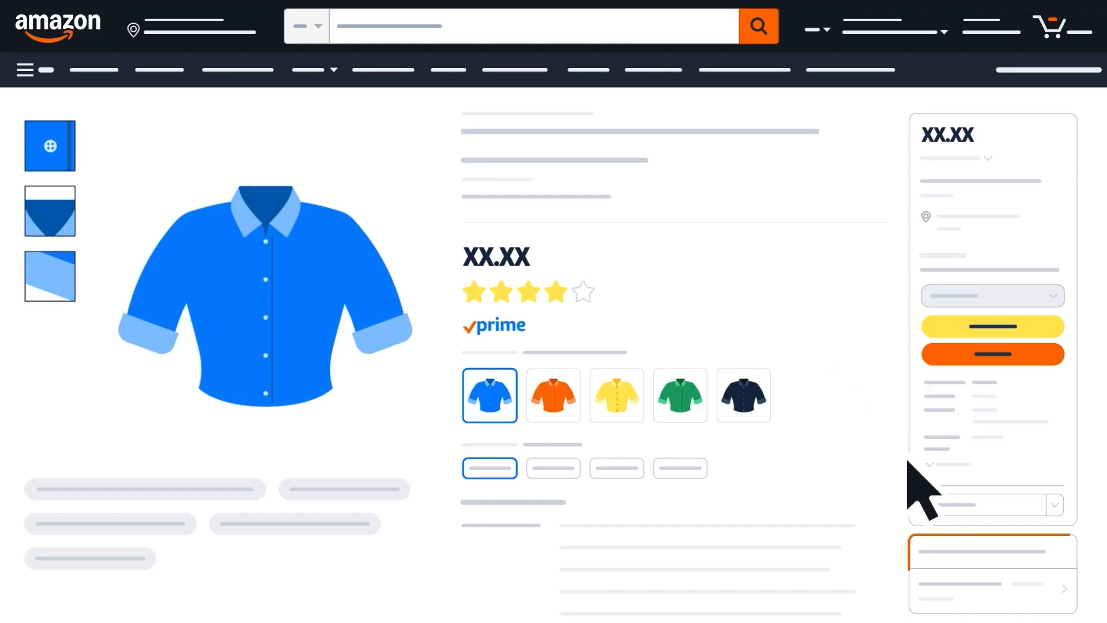
- View and then close the list of other offers for this shirt
click(1052, 26)
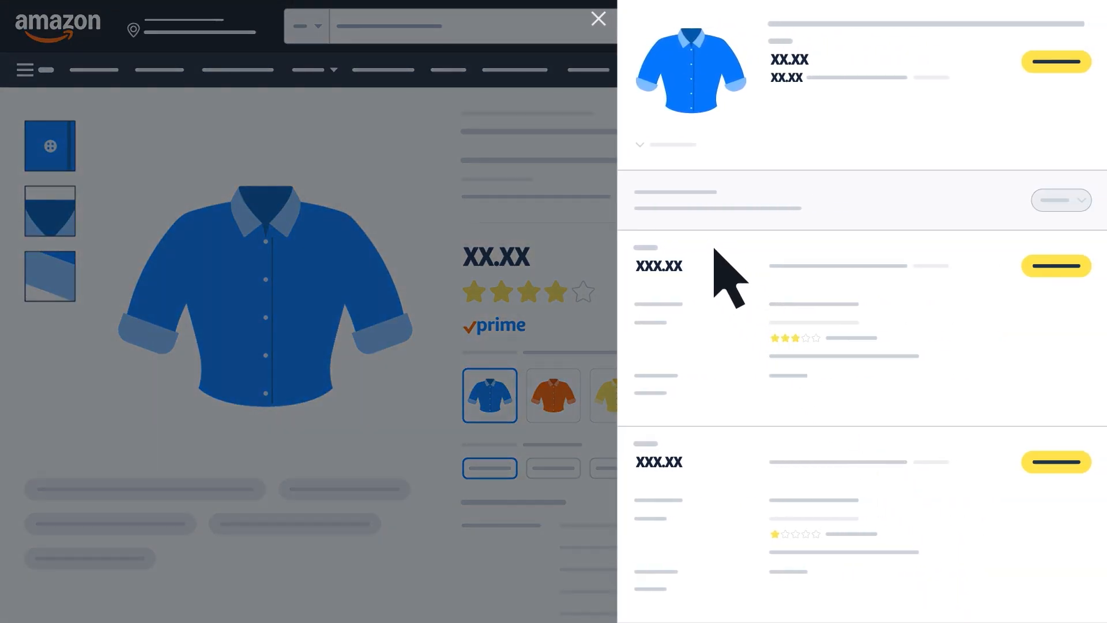
mouse_move(782, 547)
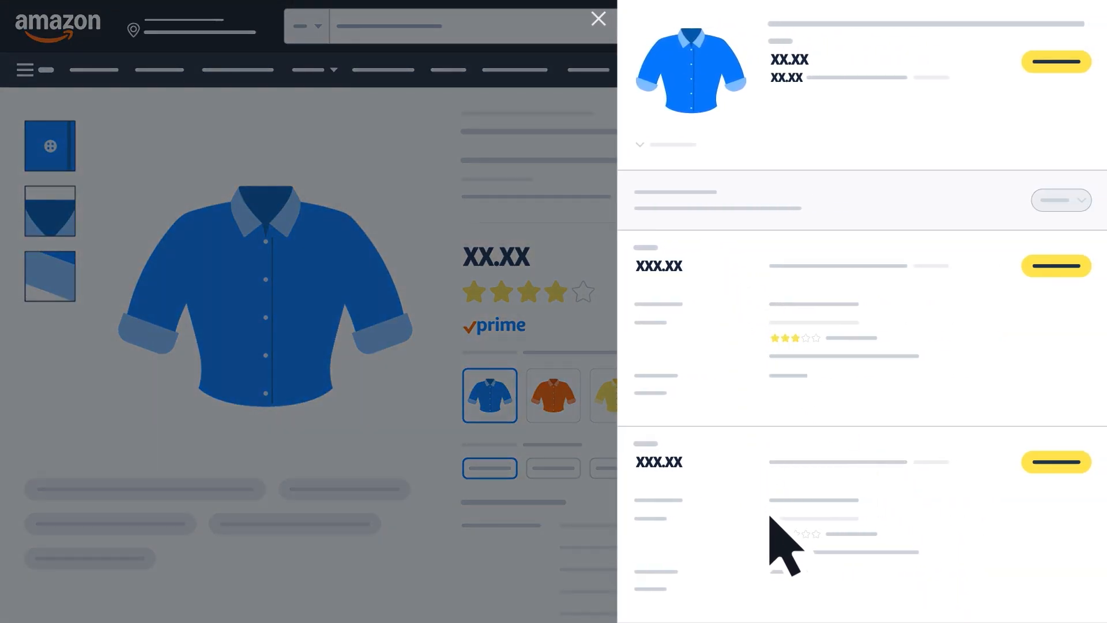
click(597, 19)
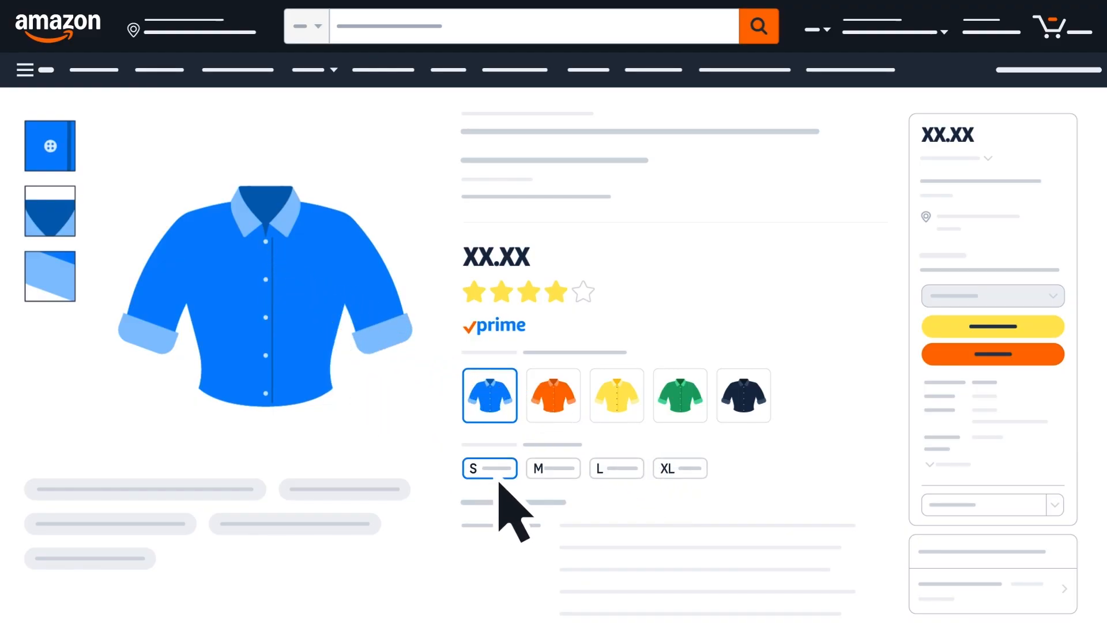
click(680, 394)
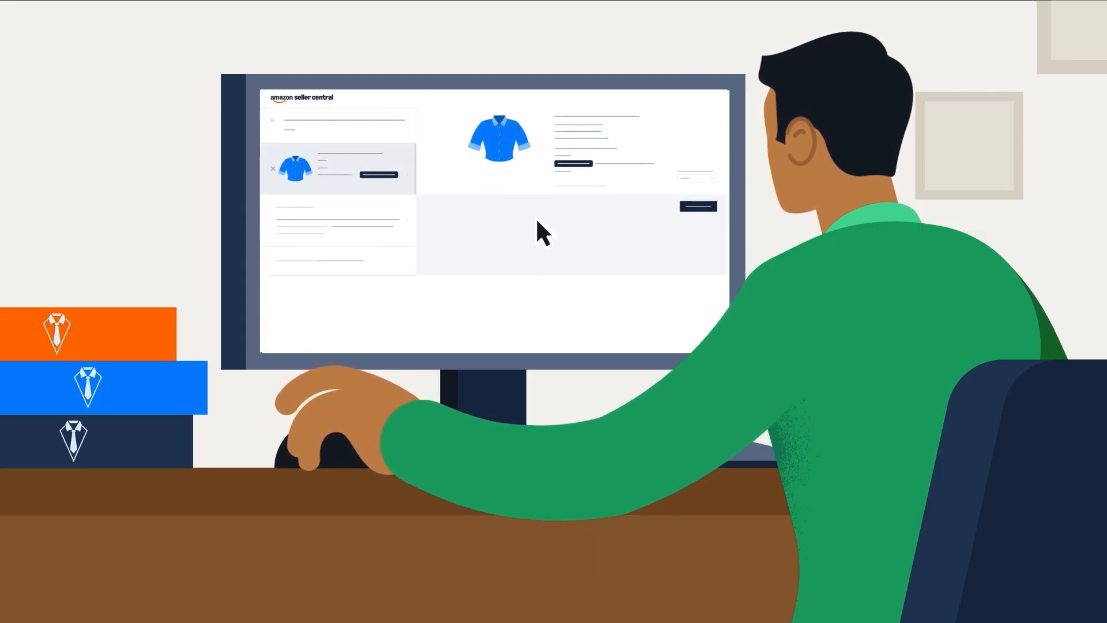
mouse_move(572, 212)
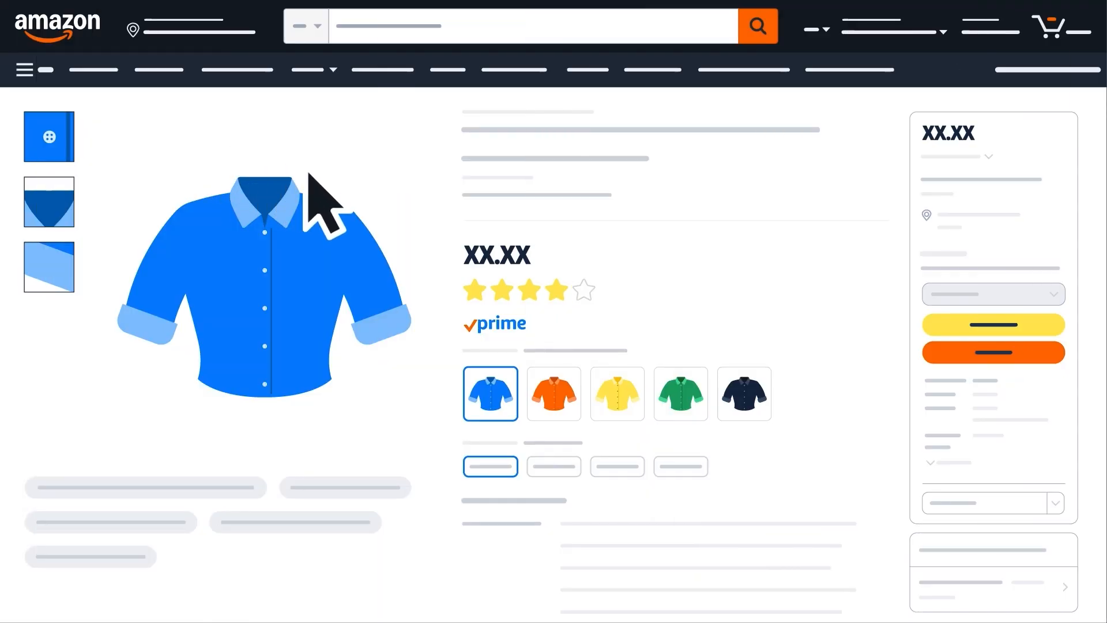
mouse_move(797, 381)
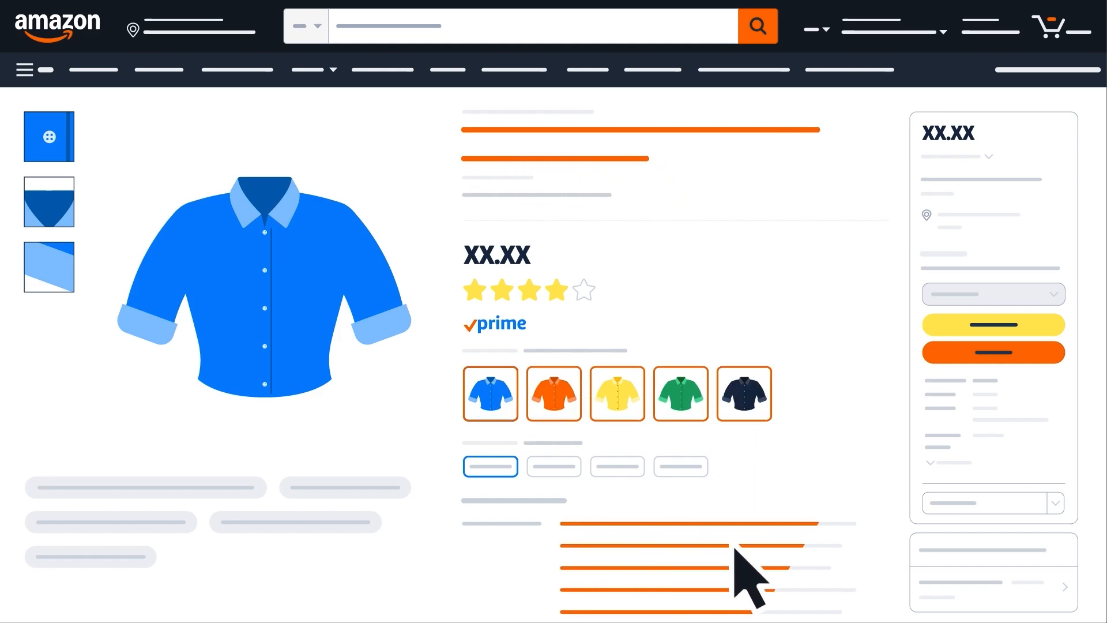
mouse_move(982, 187)
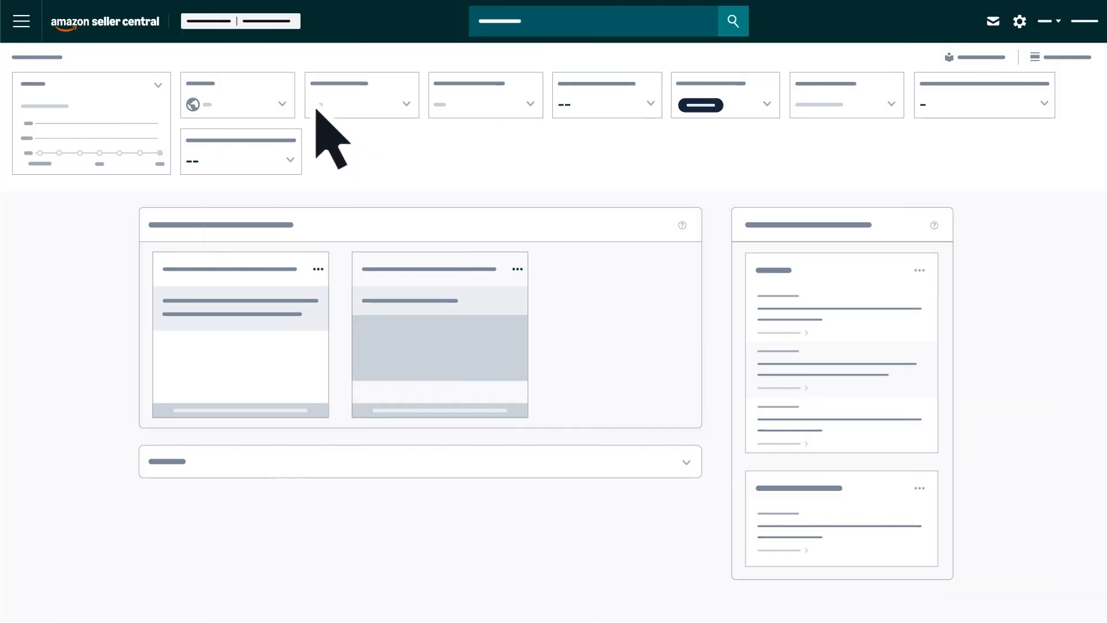
- Go to Manage All Inventory and show the blue shirt row's actions menu
click(21, 21)
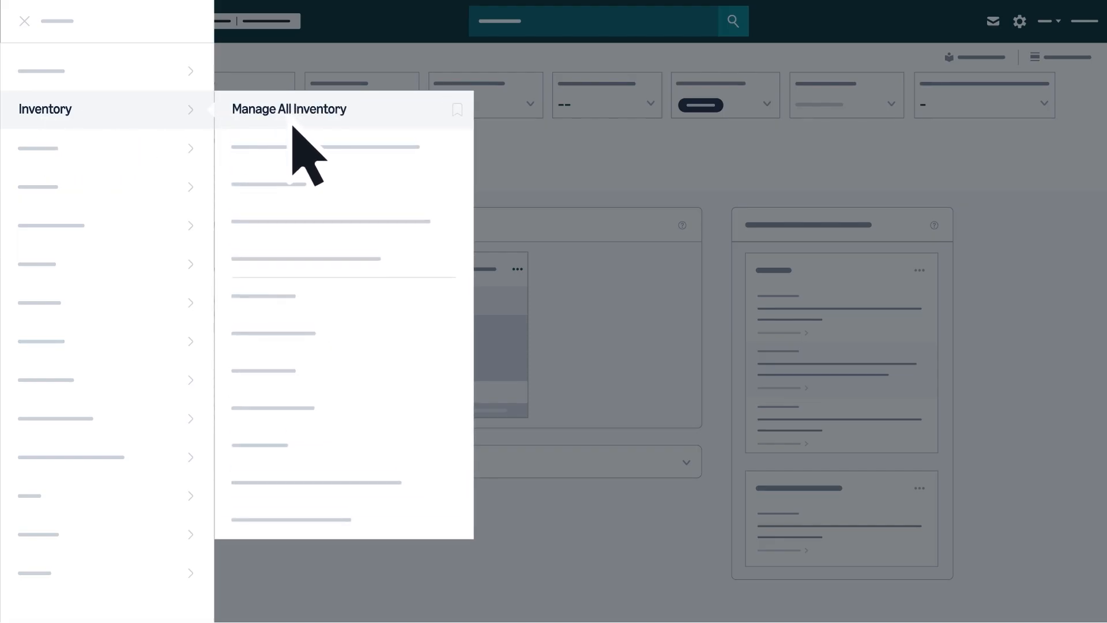
click(289, 109)
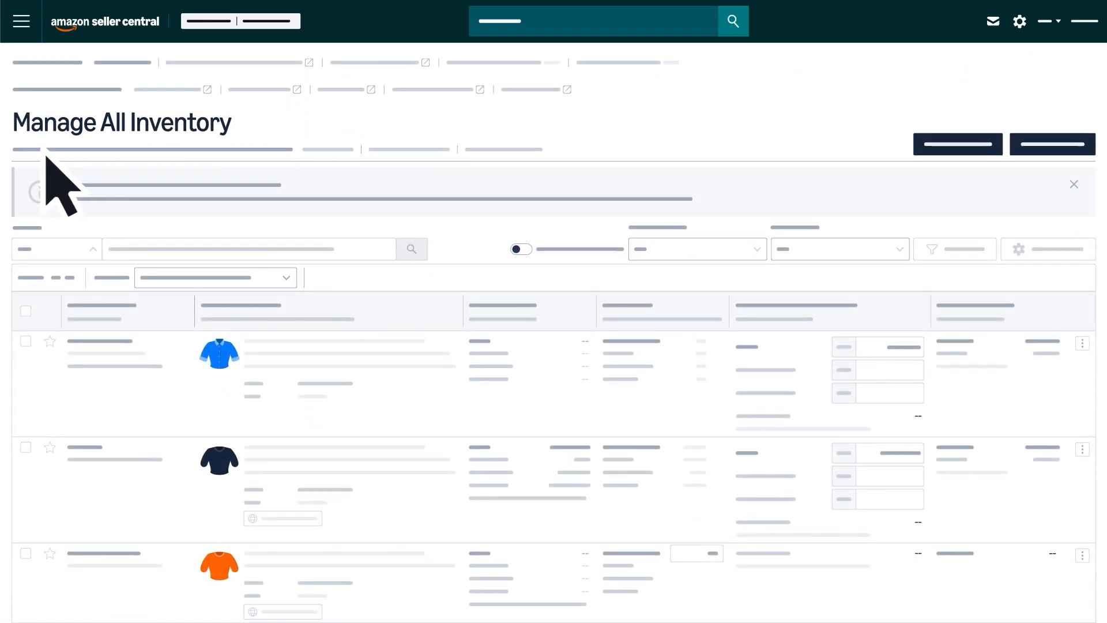
mouse_move(240, 240)
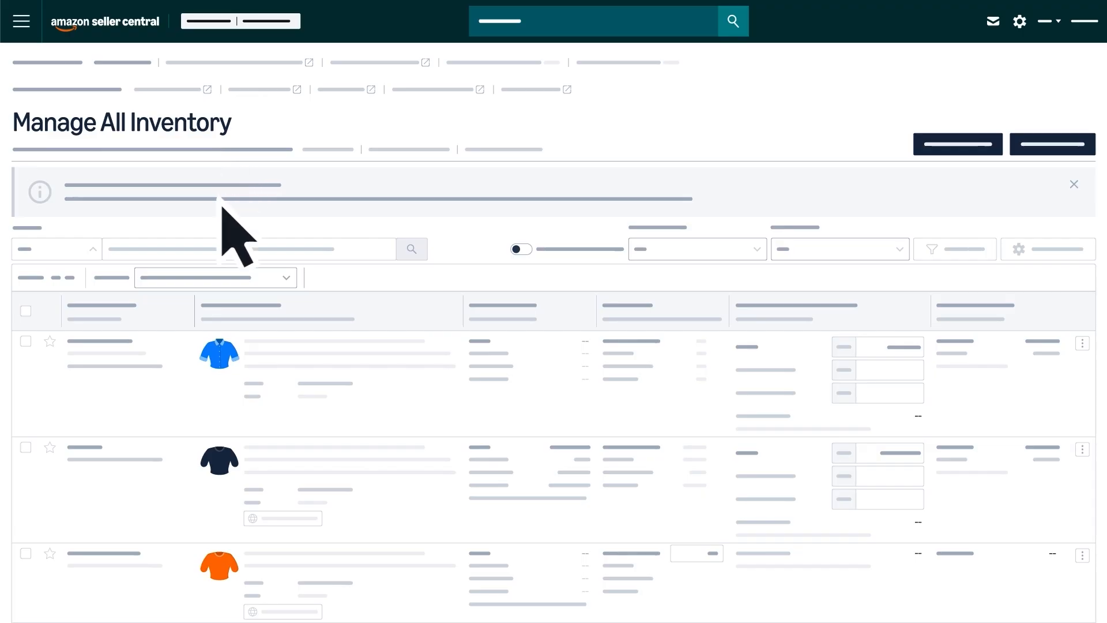
mouse_move(256, 566)
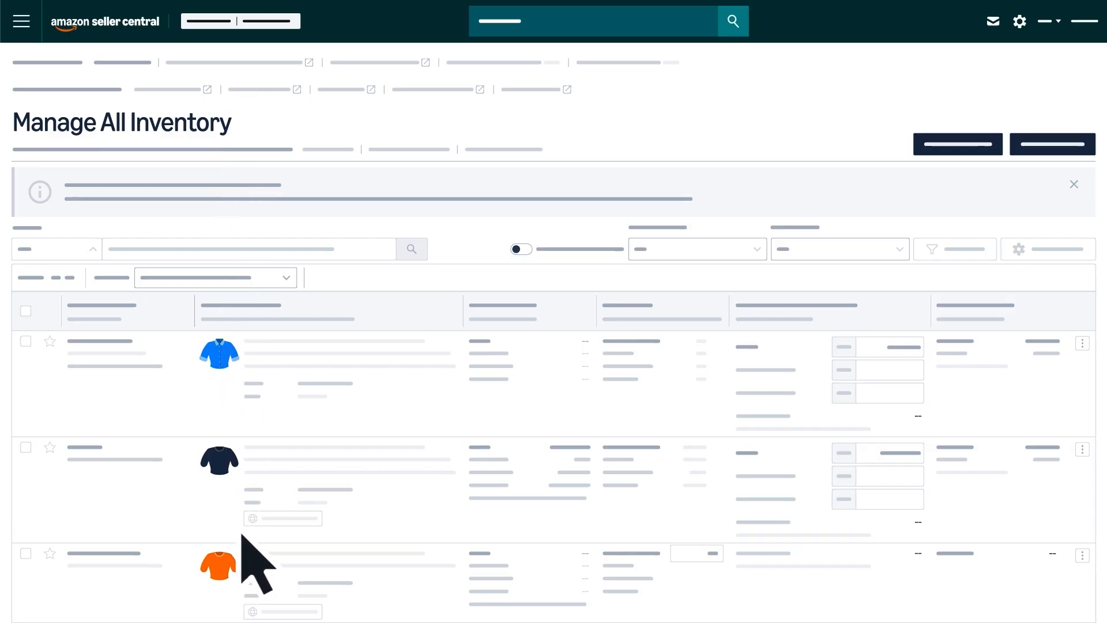
mouse_move(1094, 381)
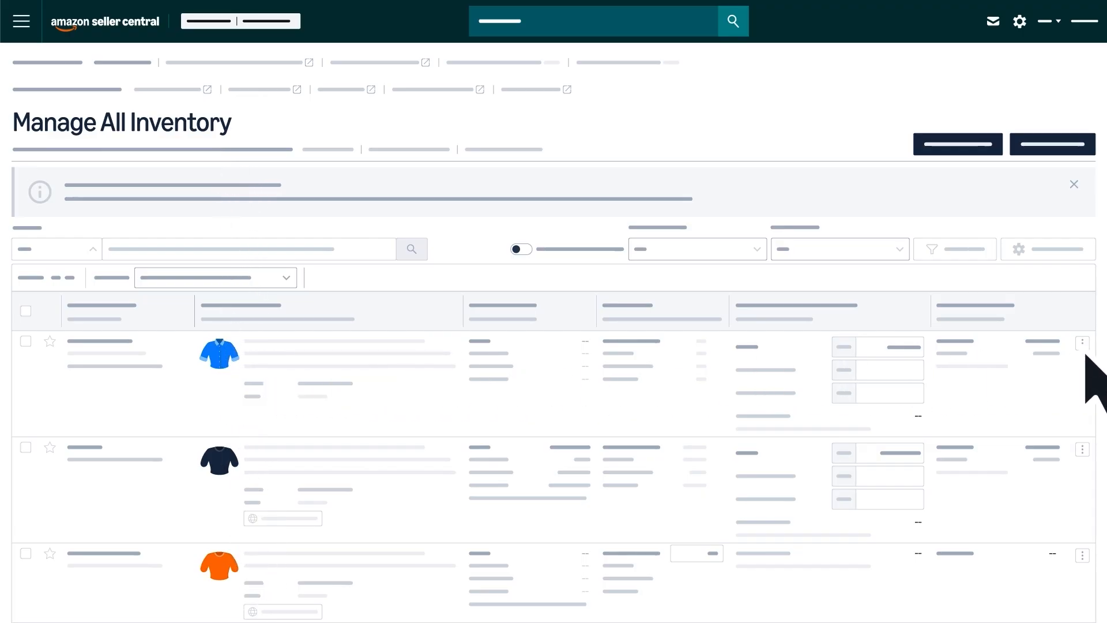
click(1082, 343)
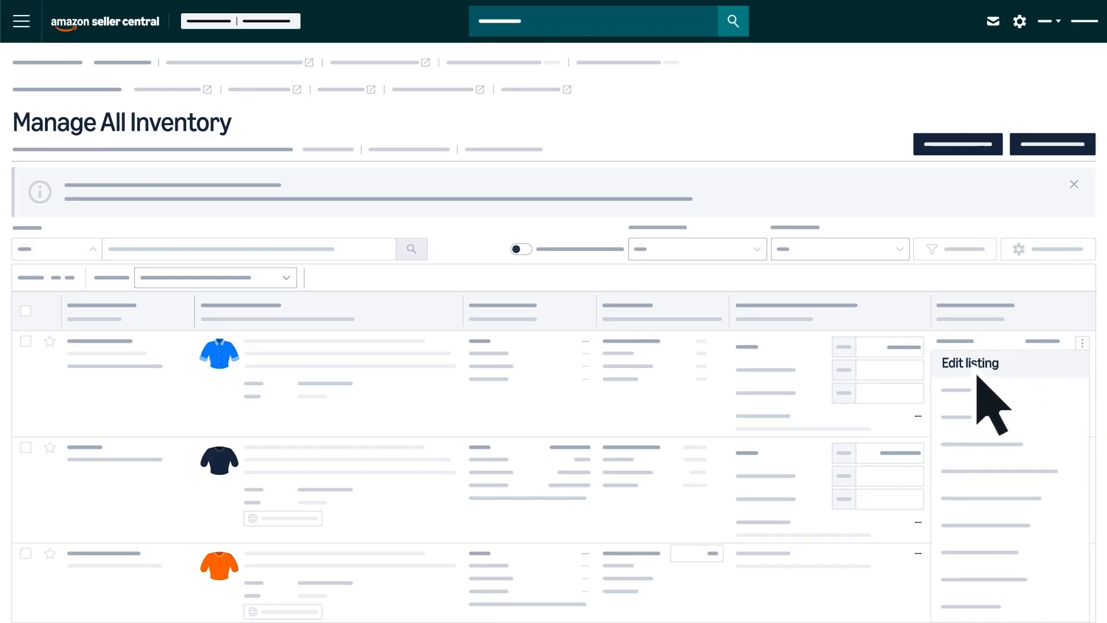
- Edit the blue shirt listing and scroll through its Your price and Sale Price fields
click(969, 362)
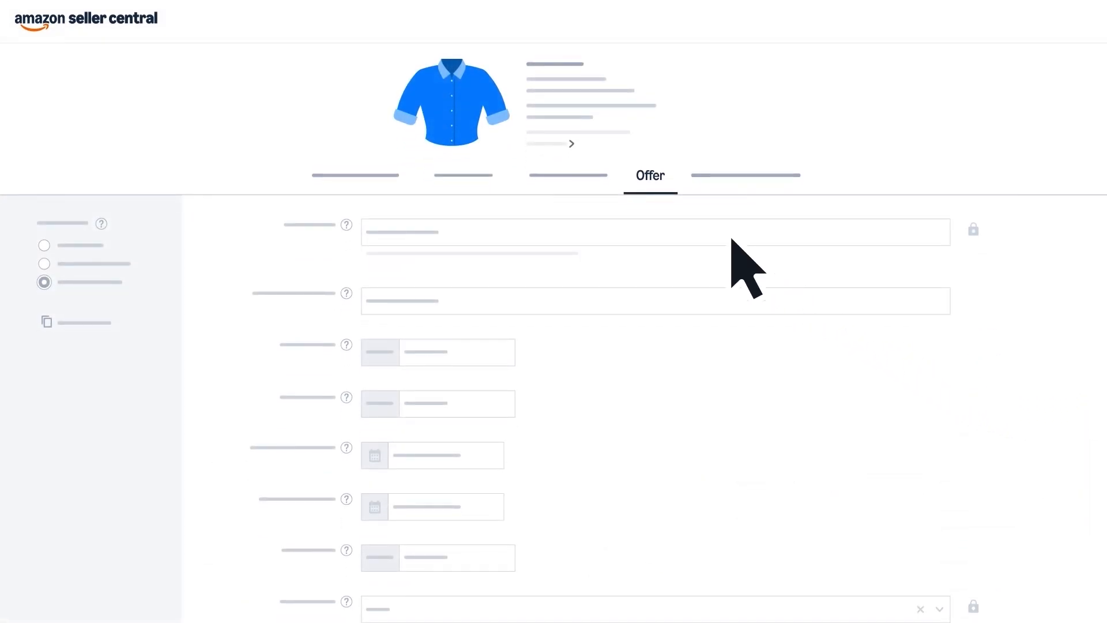
mouse_move(583, 247)
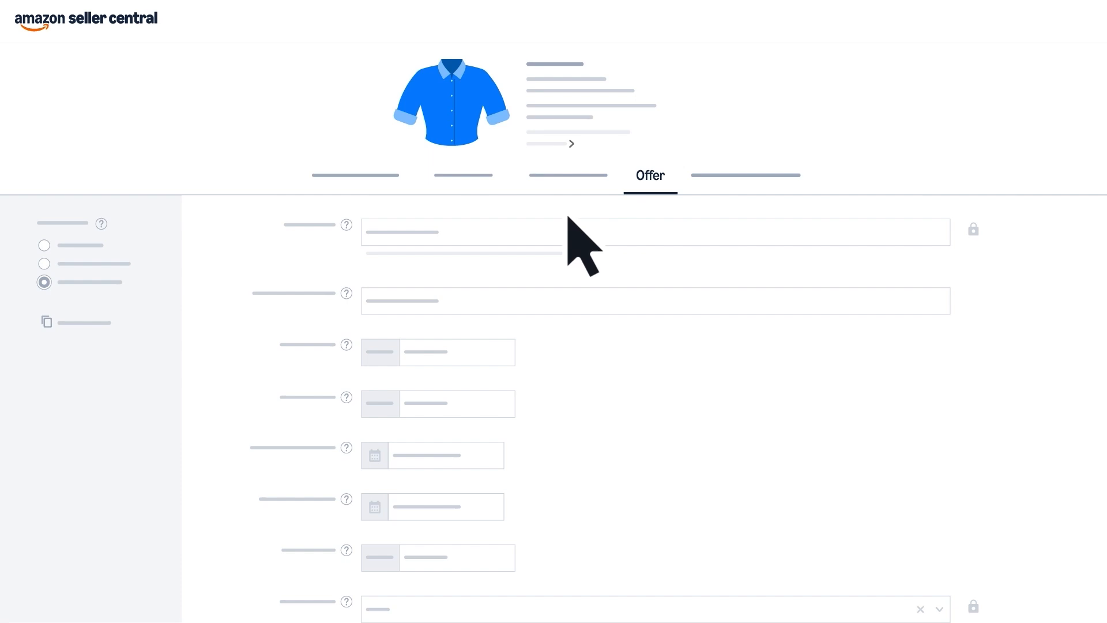
mouse_move(346, 311)
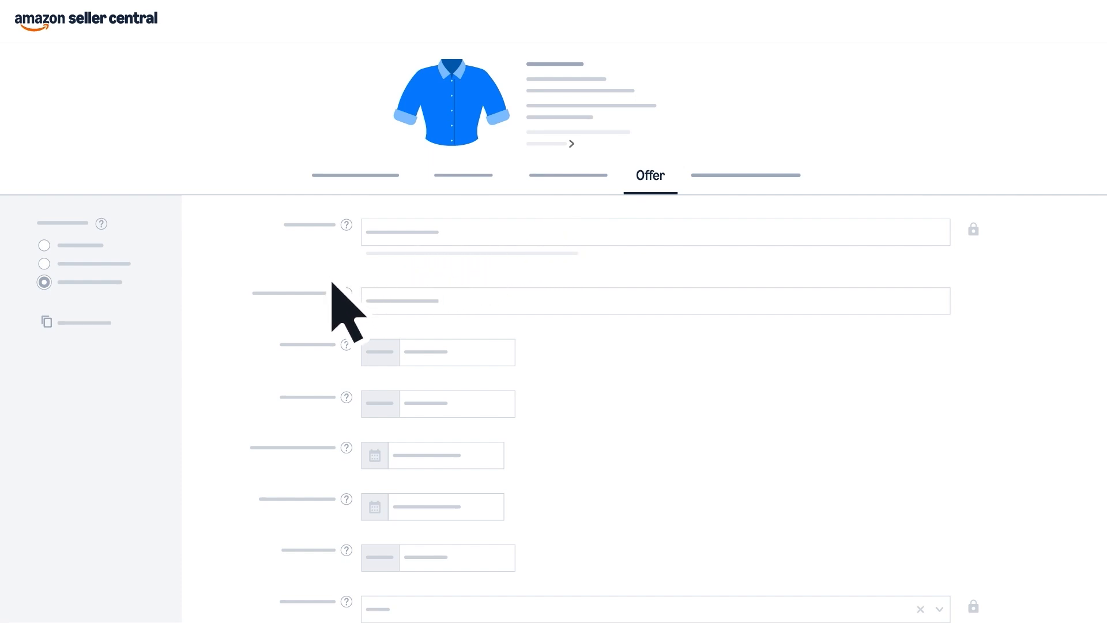
mouse_move(314, 434)
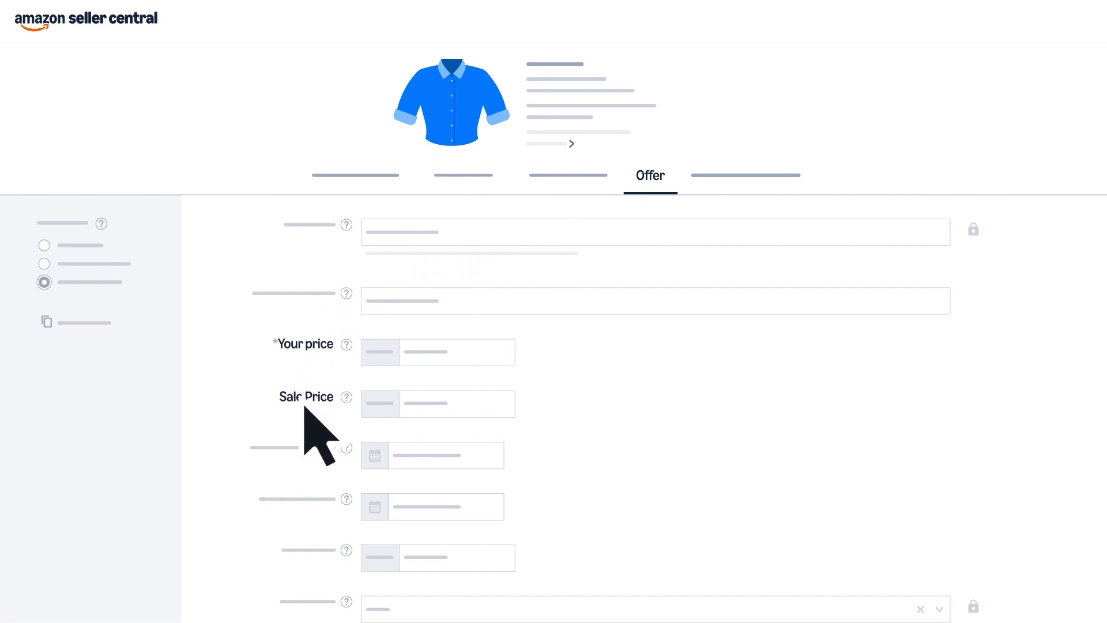
scroll(down, 3)
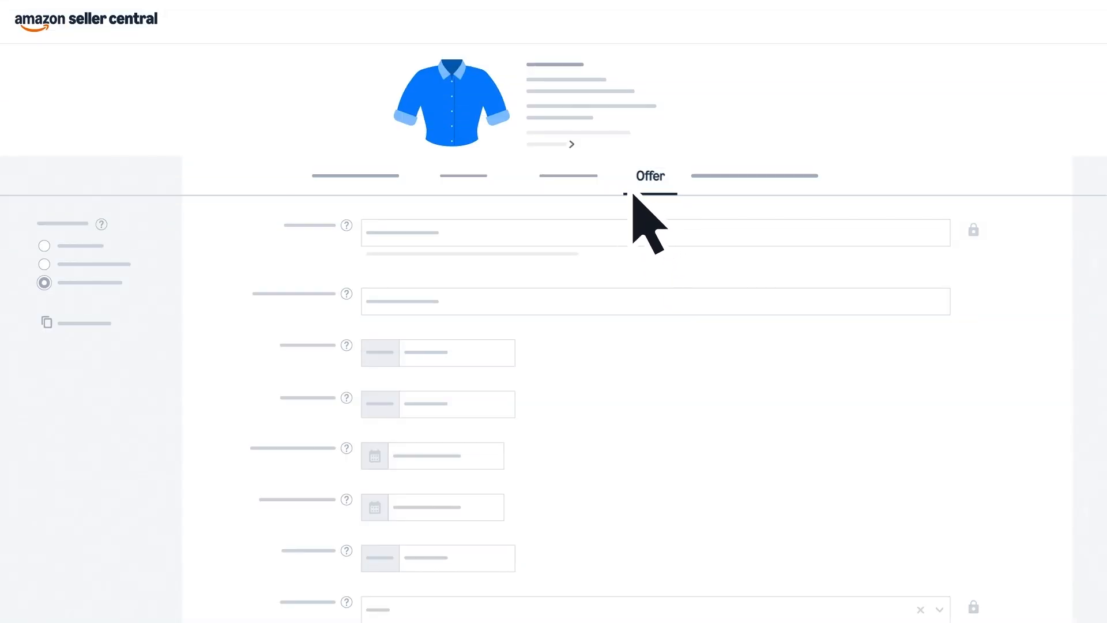
mouse_move(721, 212)
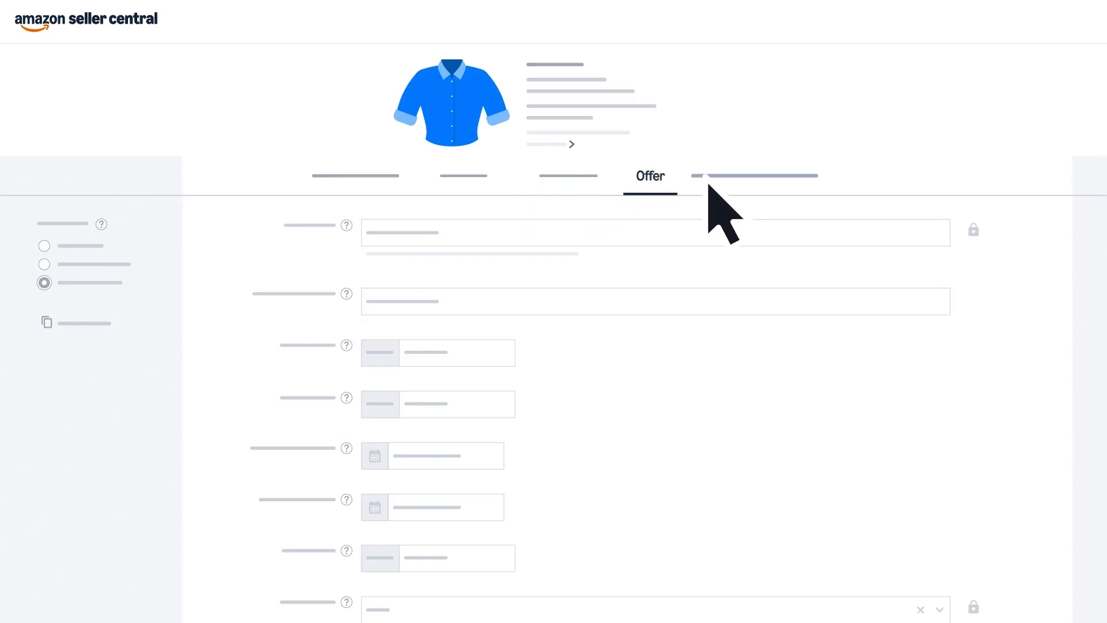
mouse_move(837, 219)
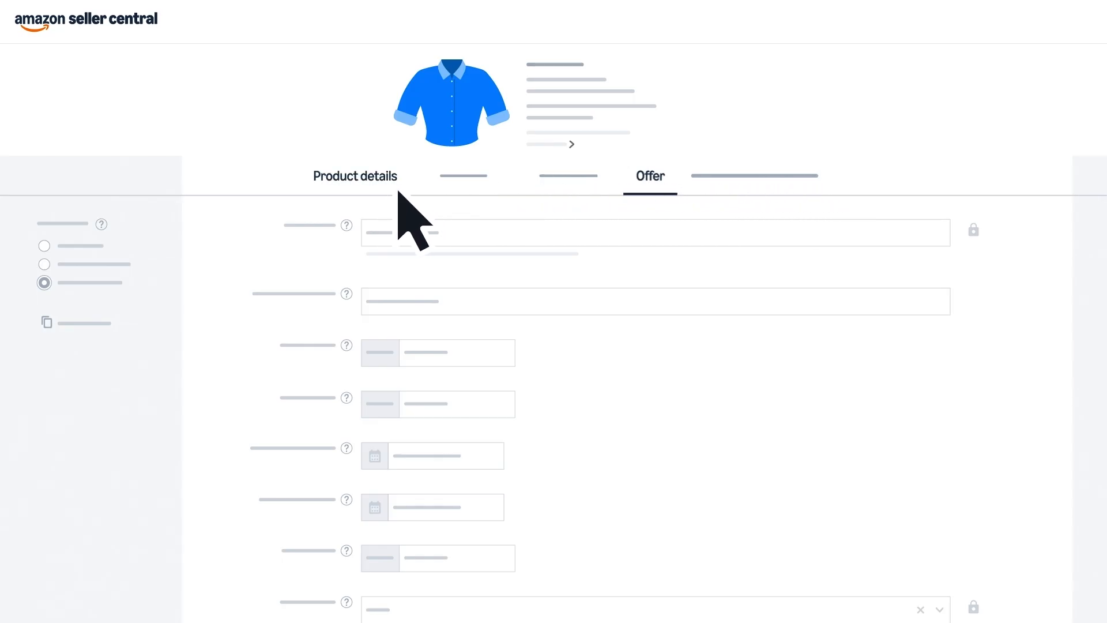
mouse_move(622, 226)
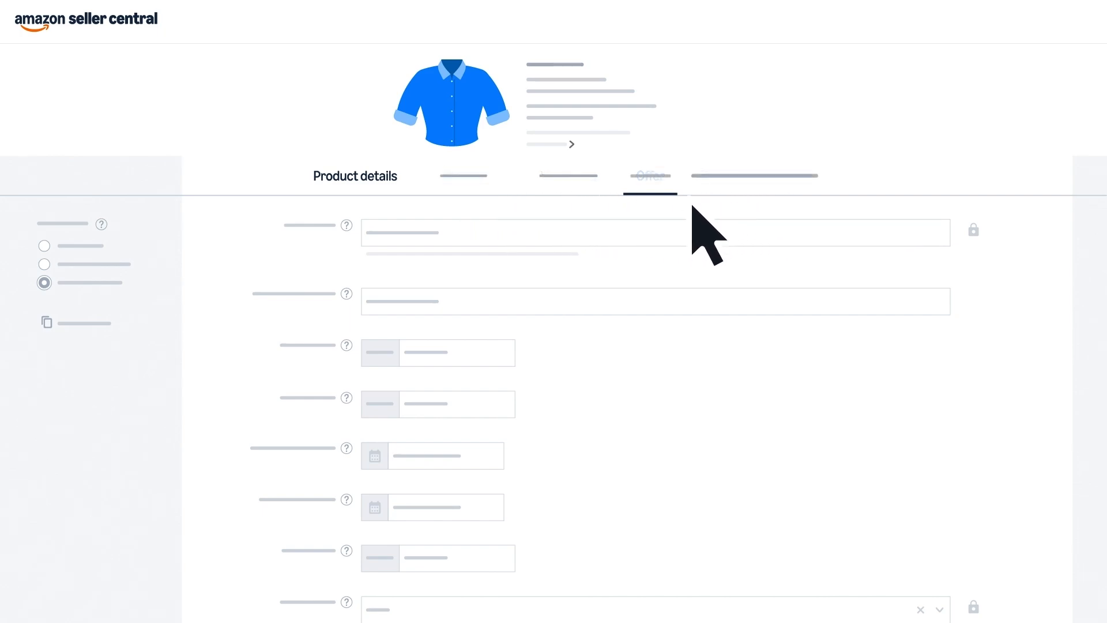
- Scroll through the shirt's Product details description and bullet-point fields
click(356, 176)
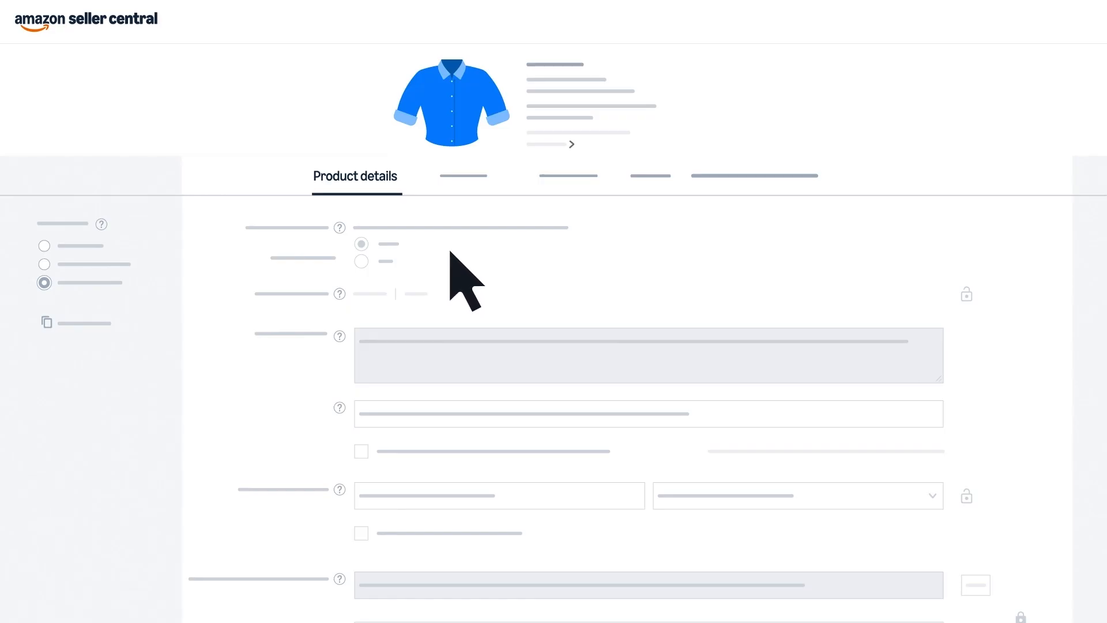
mouse_move(328, 296)
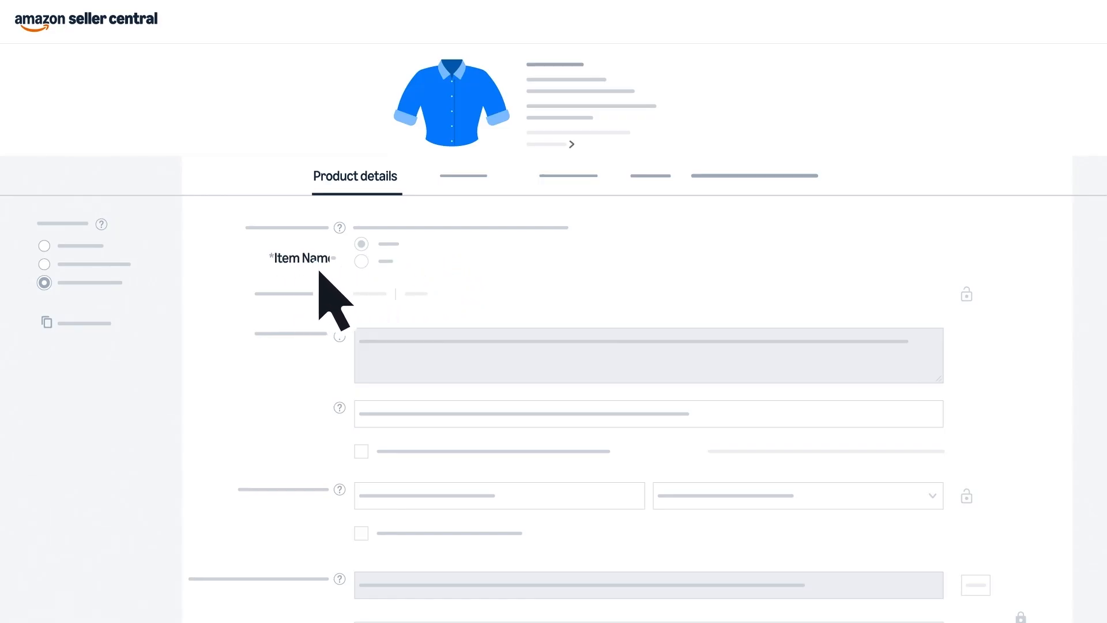
scroll(down, 3)
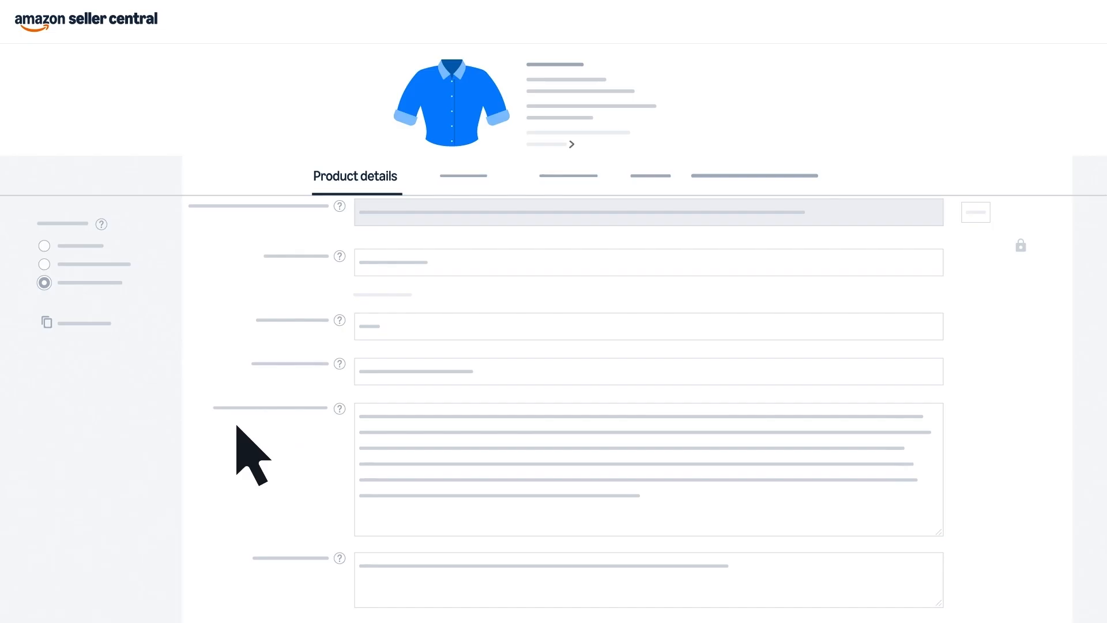
scroll(down, 3)
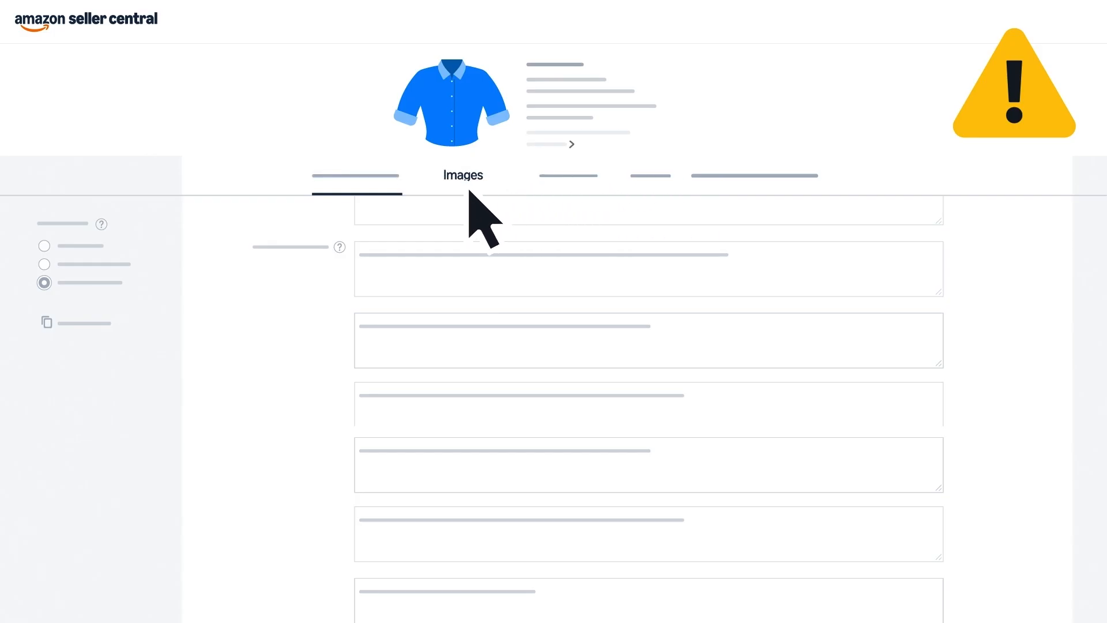
- Upload a new shirt photo into the empty fifth image slot
click(463, 175)
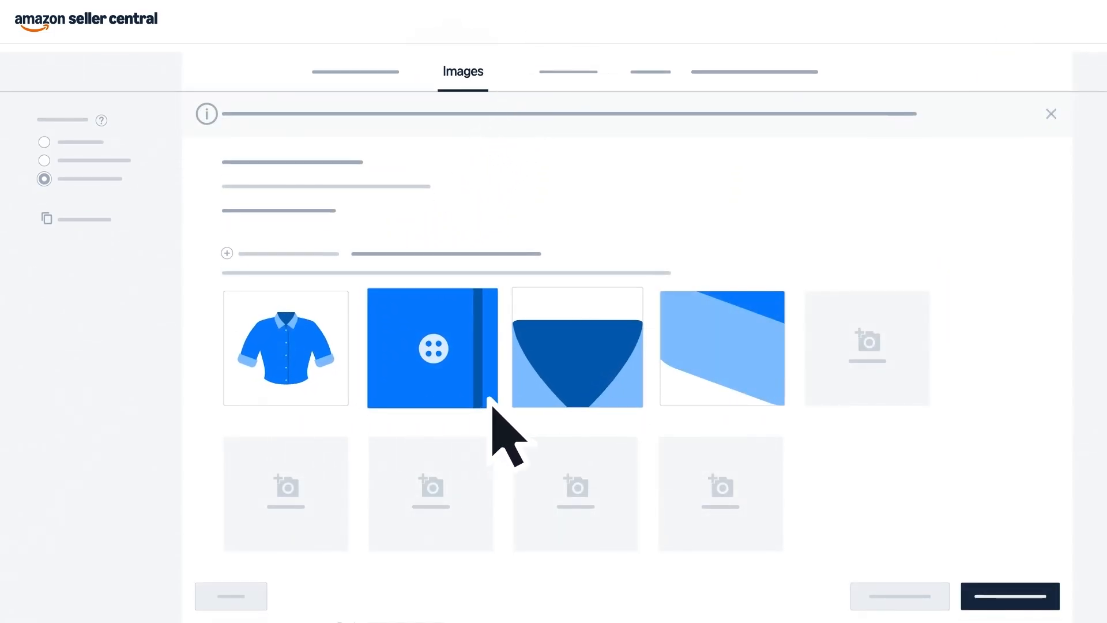
mouse_move(883, 417)
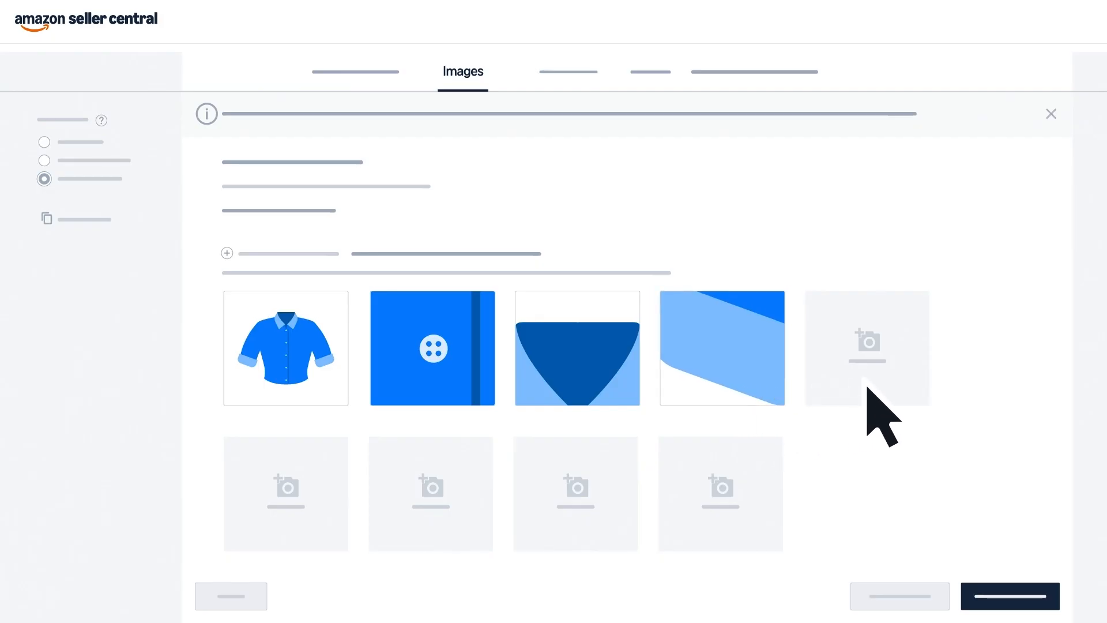
click(866, 348)
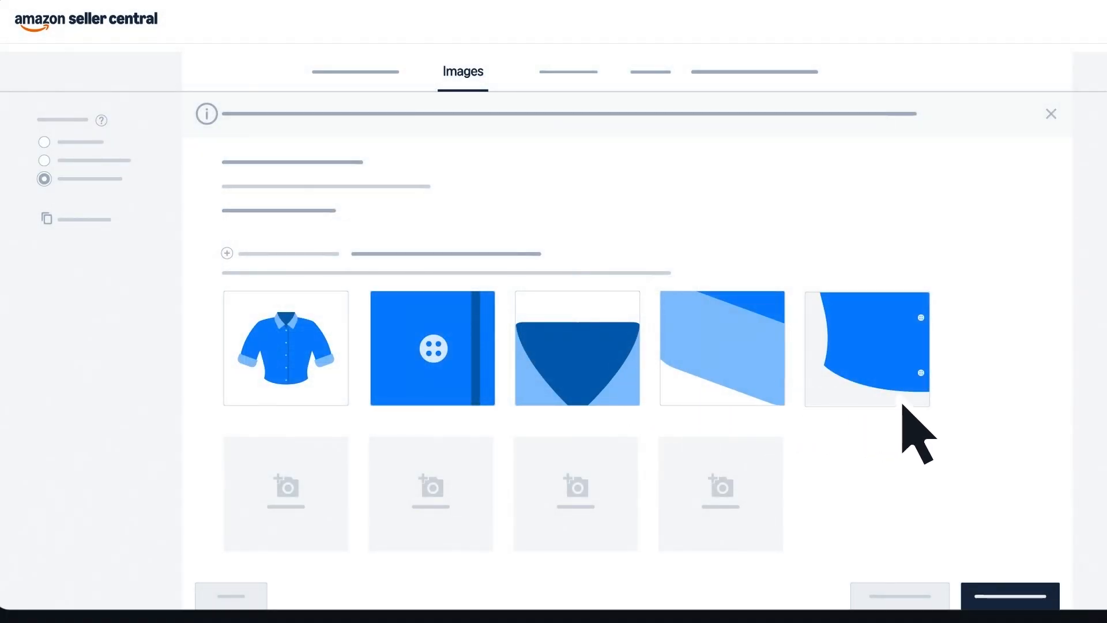
click(568, 71)
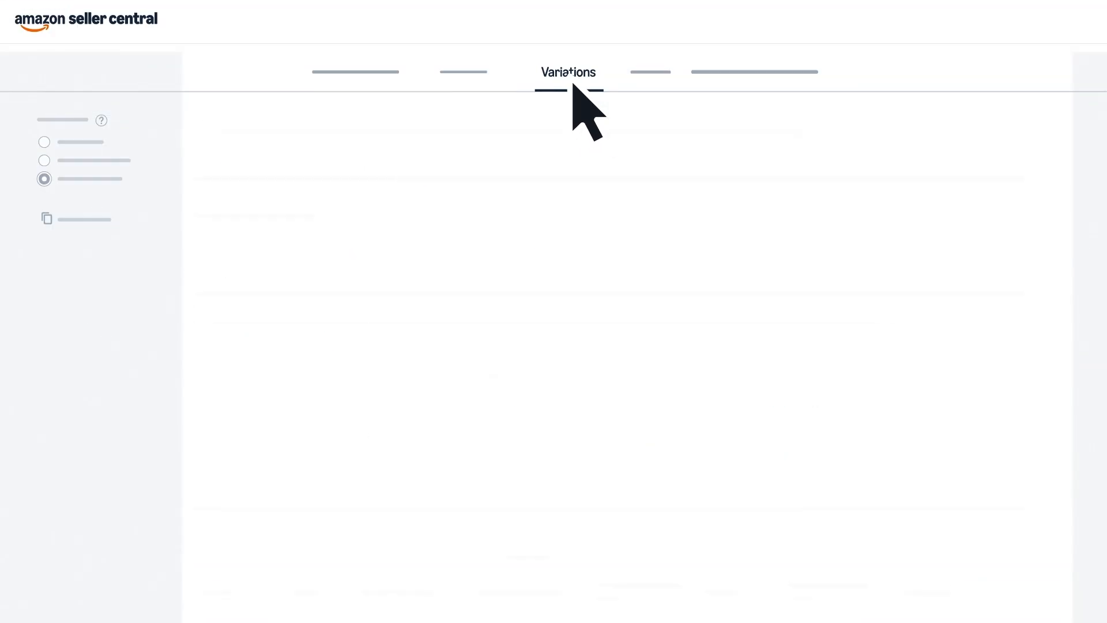
- Tick another variation type and review the blue, orange, yellow, green and navy variants
click(569, 72)
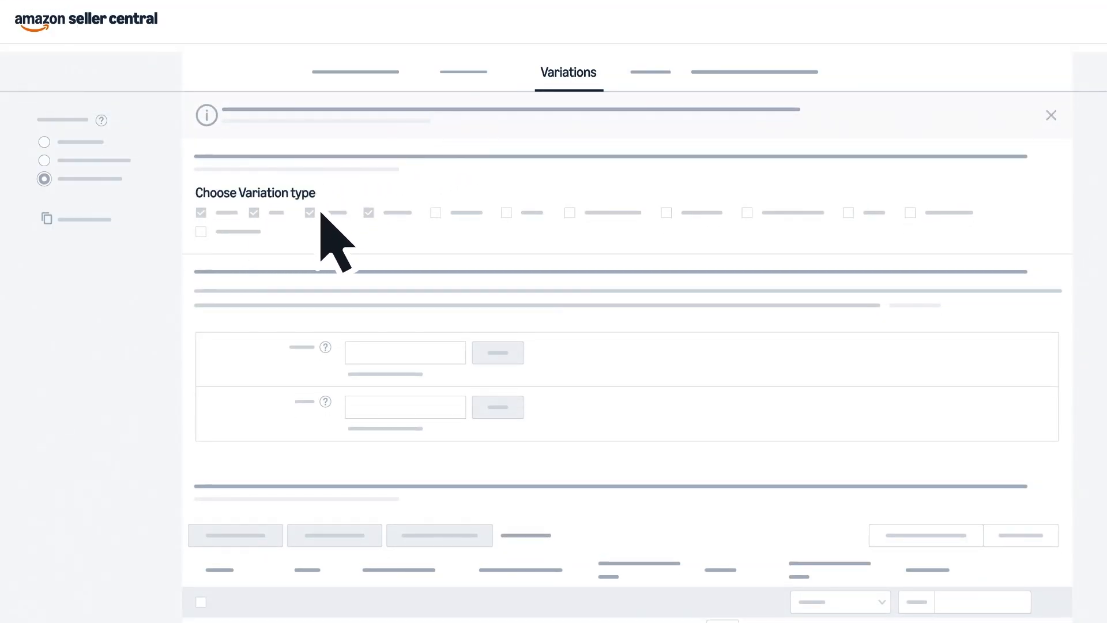
click(435, 211)
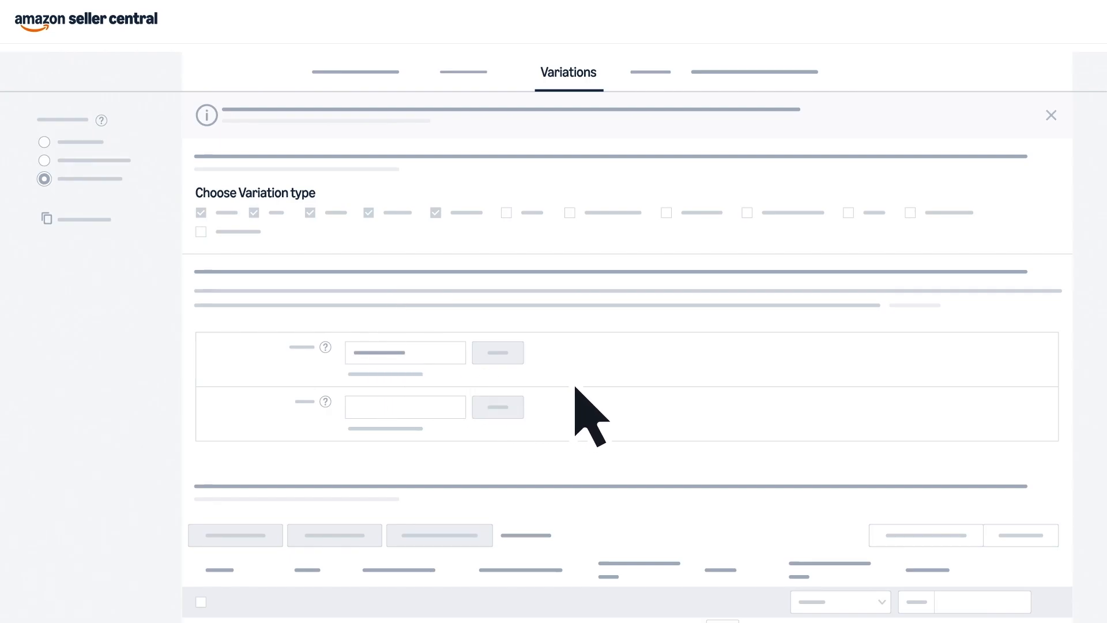
scroll(down, 3)
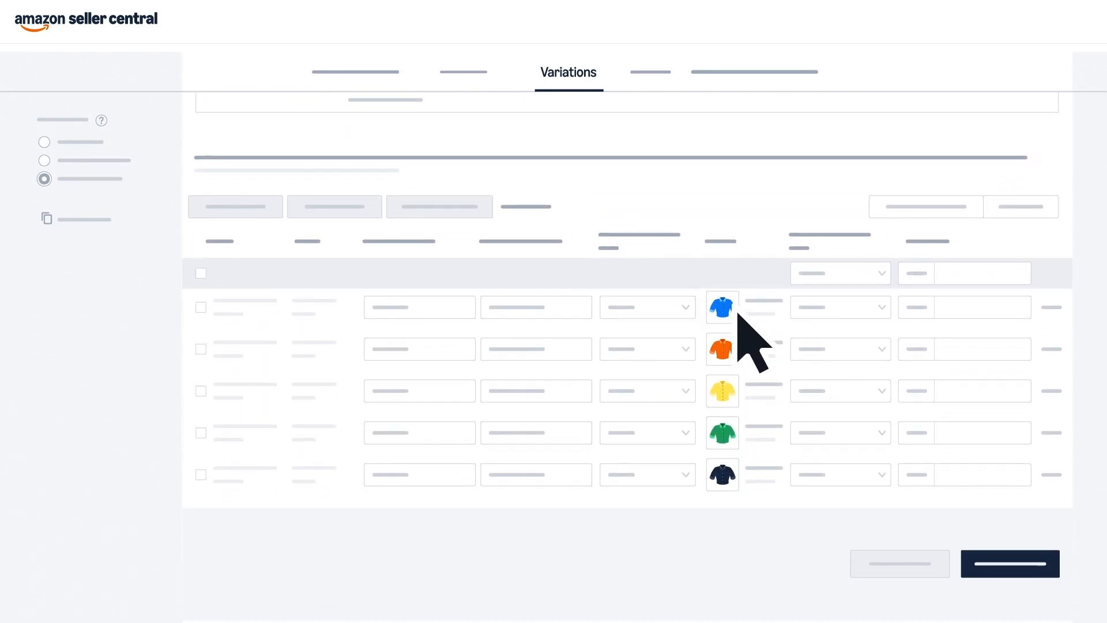
mouse_move(1066, 346)
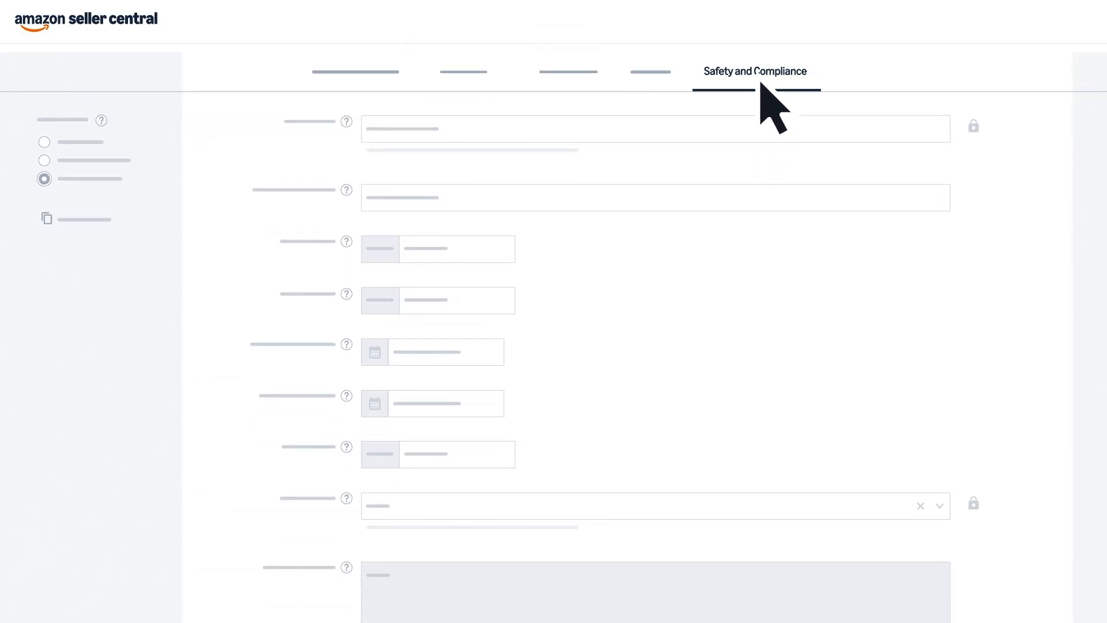
- Scroll the Safety and Compliance form down to the Save and finish button
click(755, 70)
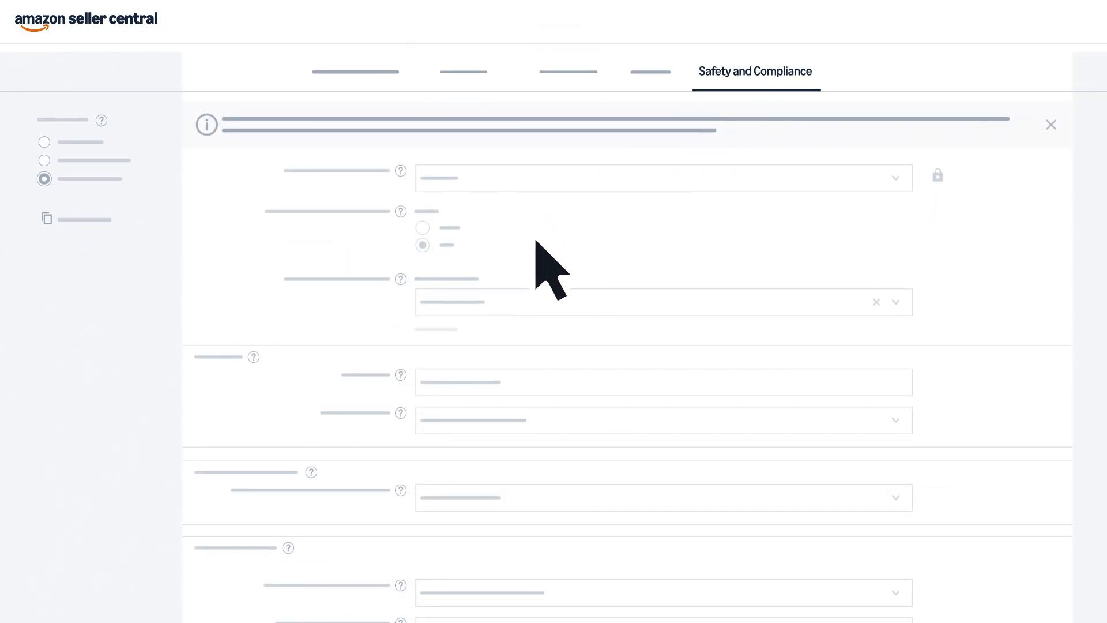
mouse_move(604, 565)
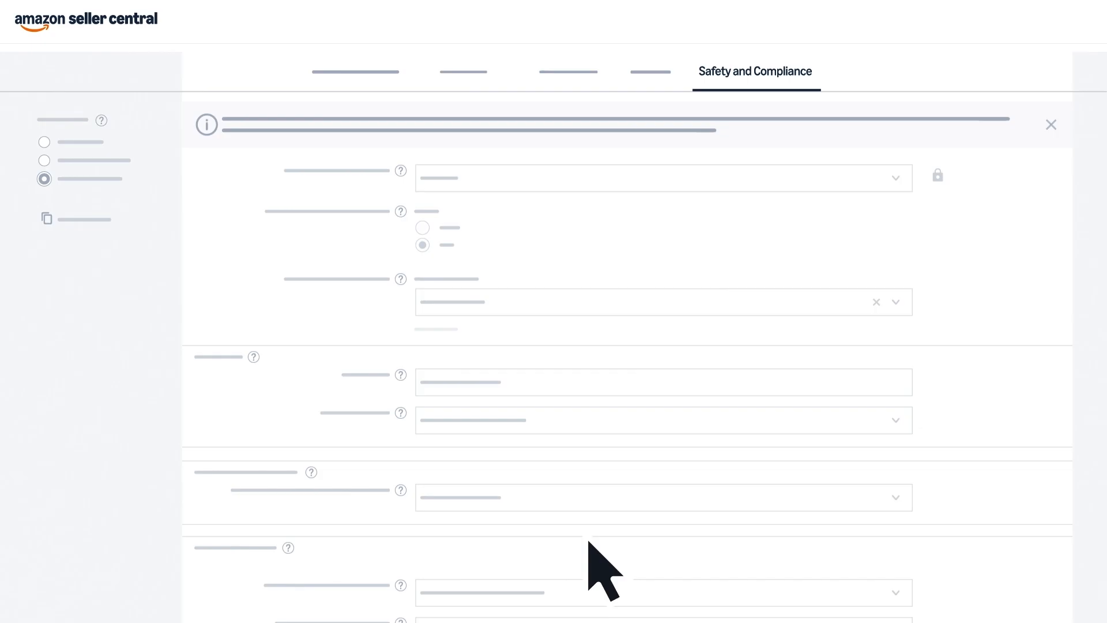
mouse_move(367, 254)
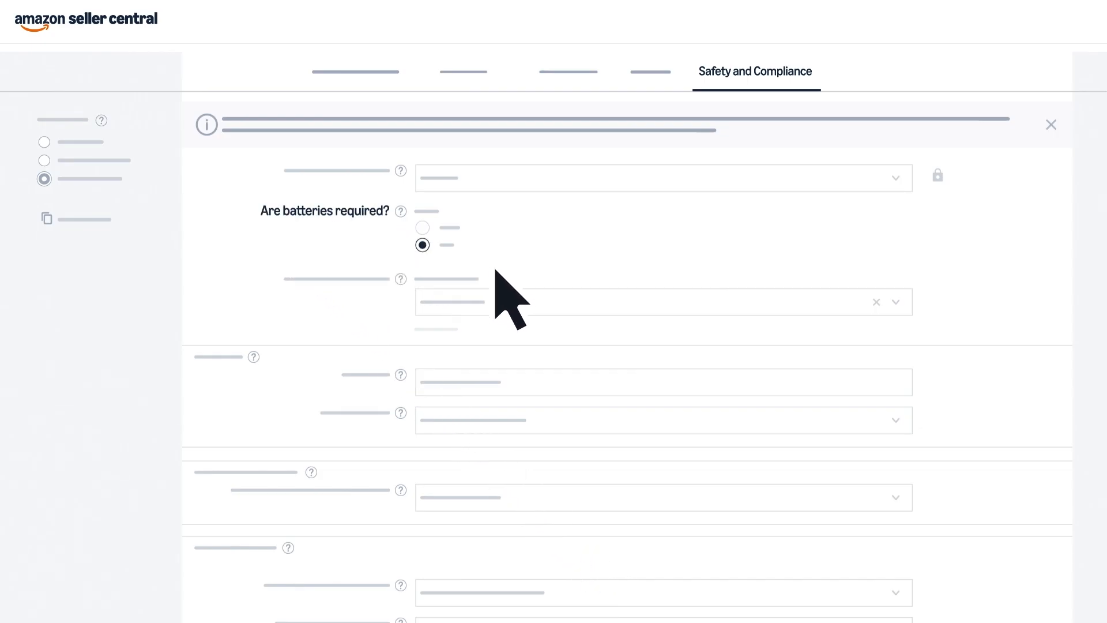
scroll(down, 3)
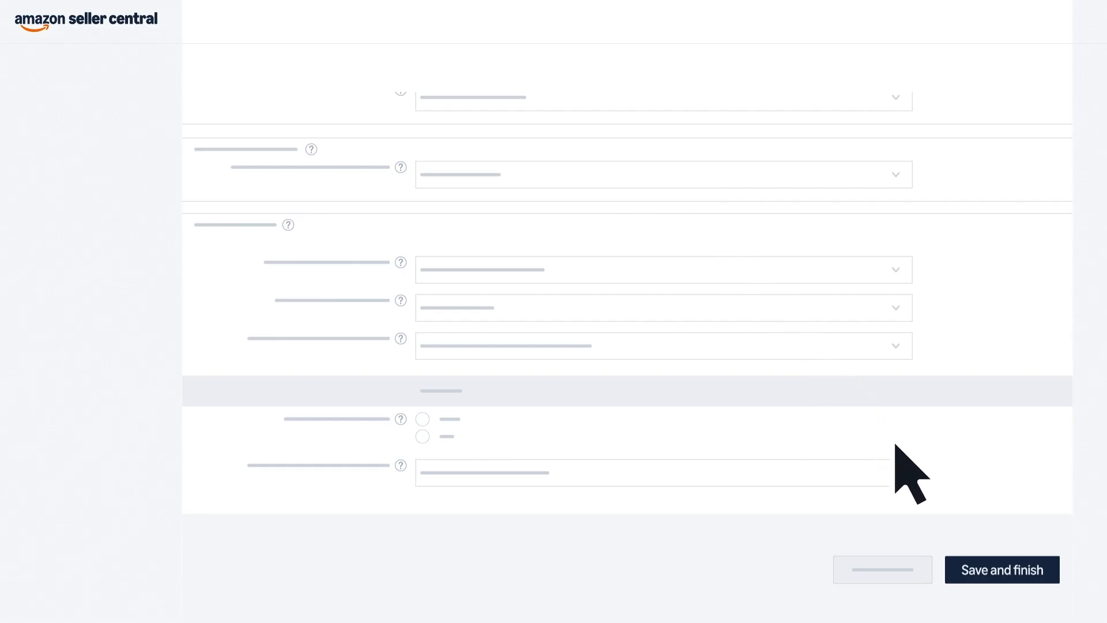